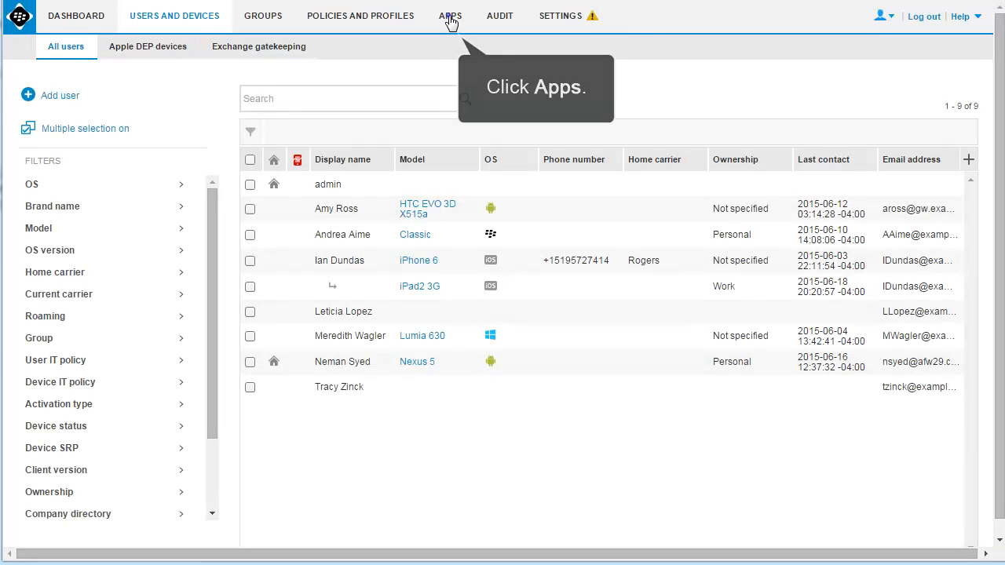
- Search BlackBerry World for 'WebE' and add Cisco WebEx Meetings to the managed apps
click(449, 16)
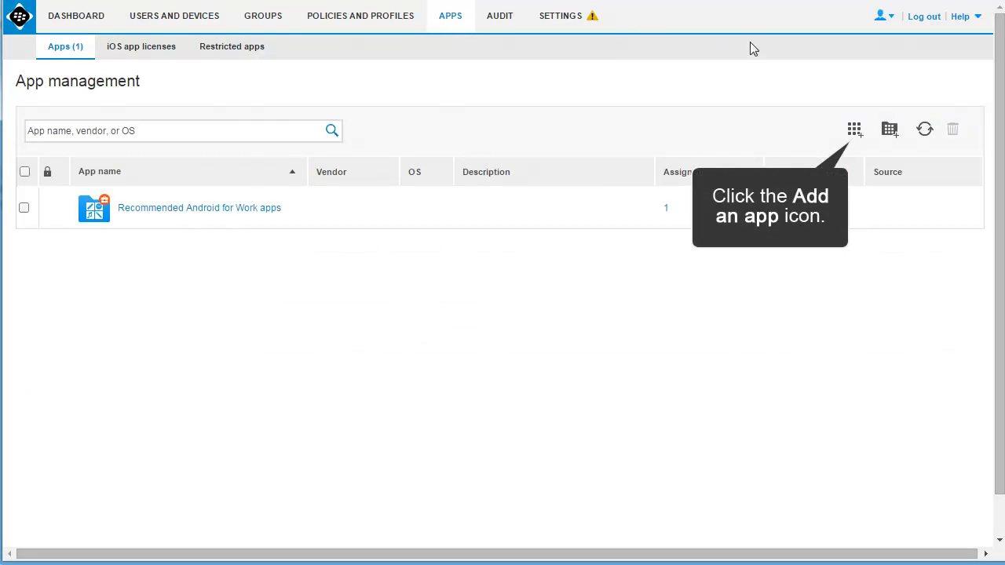
click(853, 129)
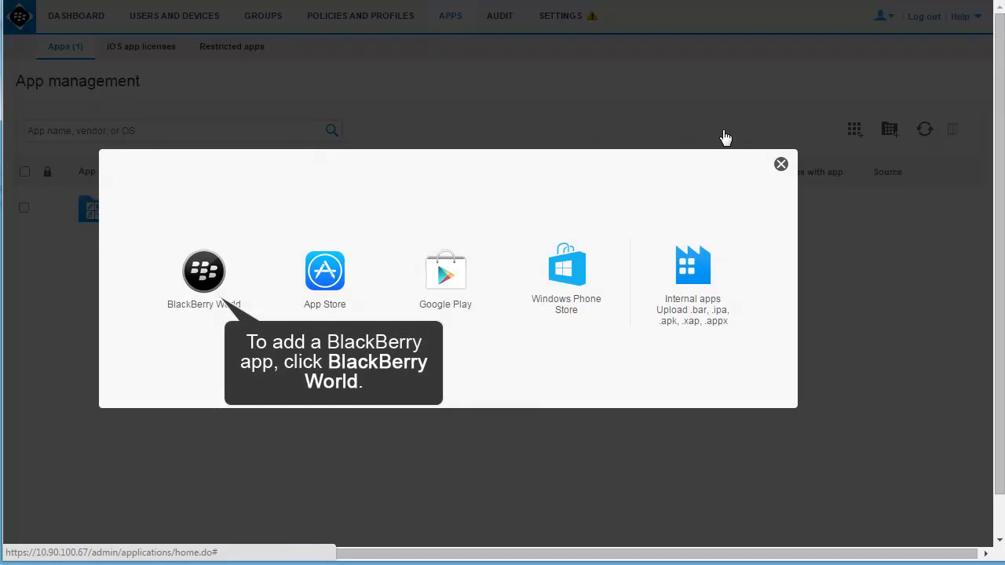
mouse_move(249, 228)
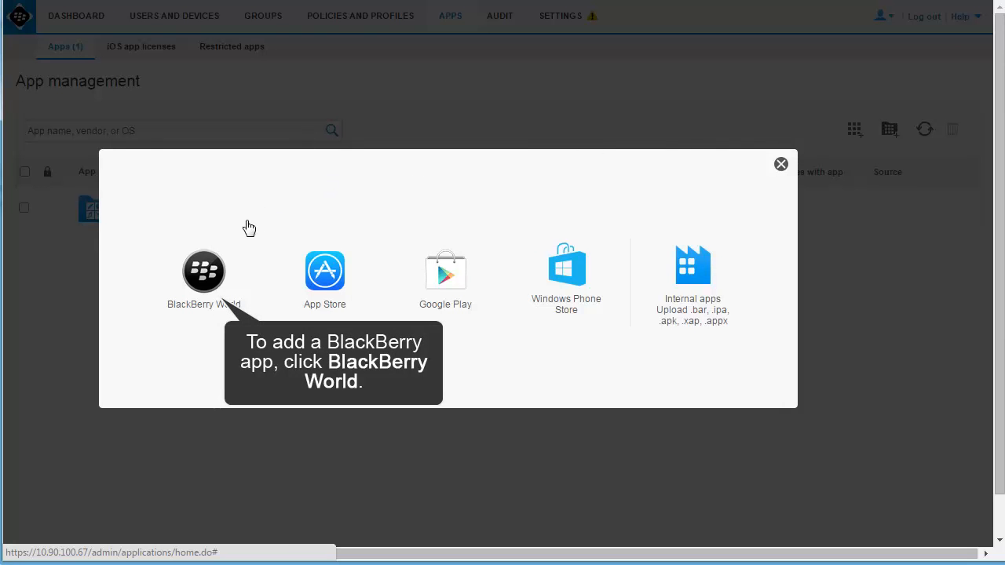
click(203, 270)
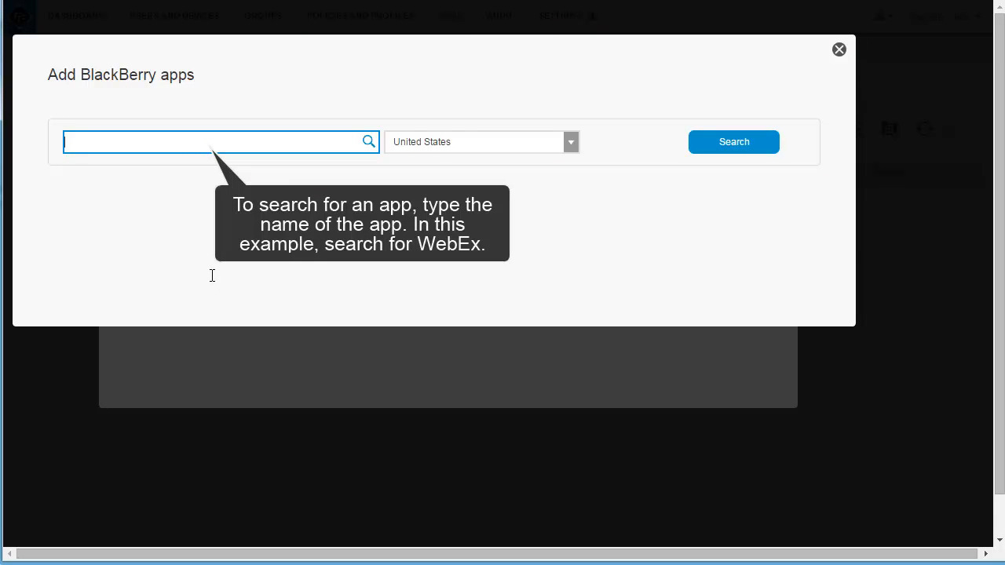
text(WebEx)
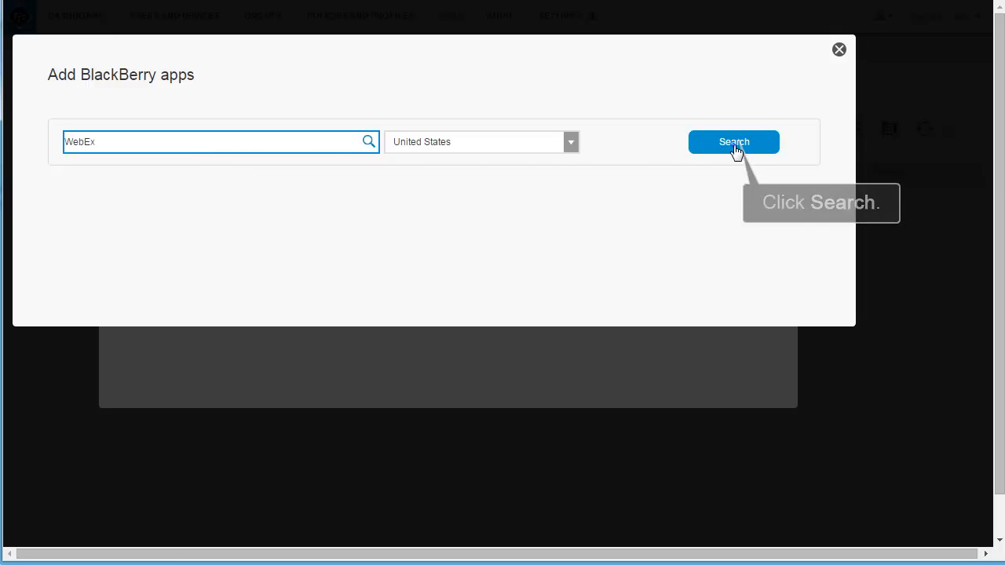
click(732, 142)
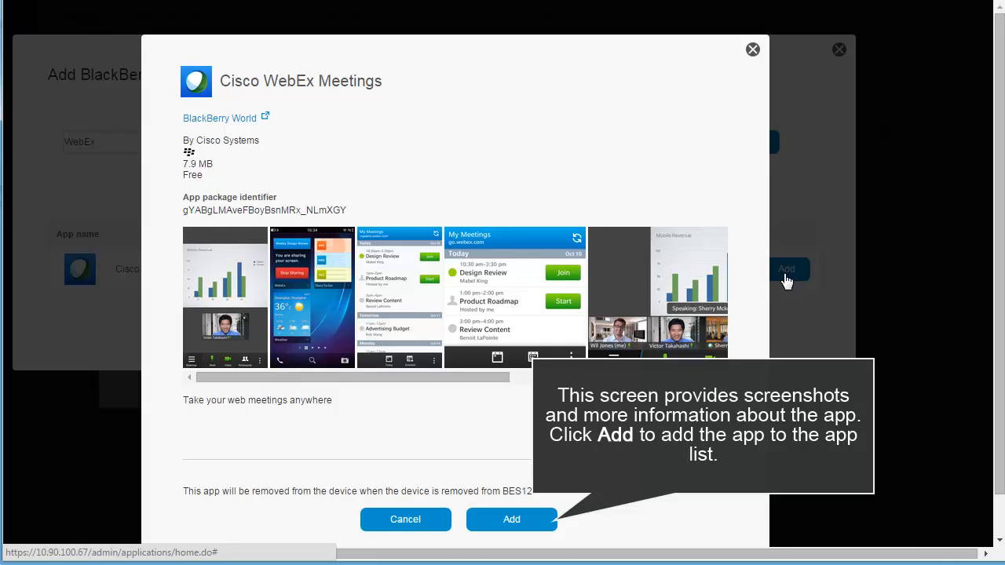
mouse_move(600, 337)
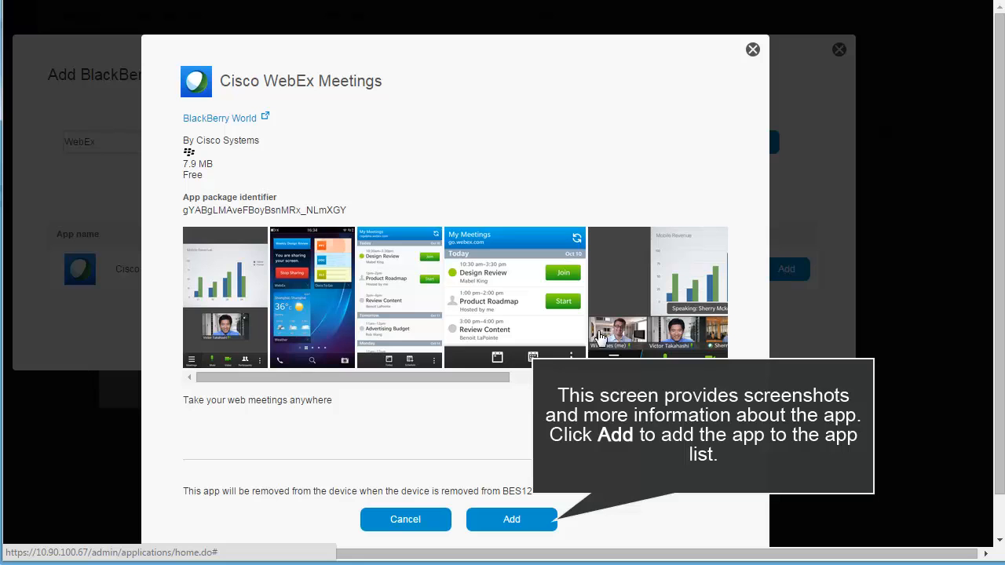
click(511, 519)
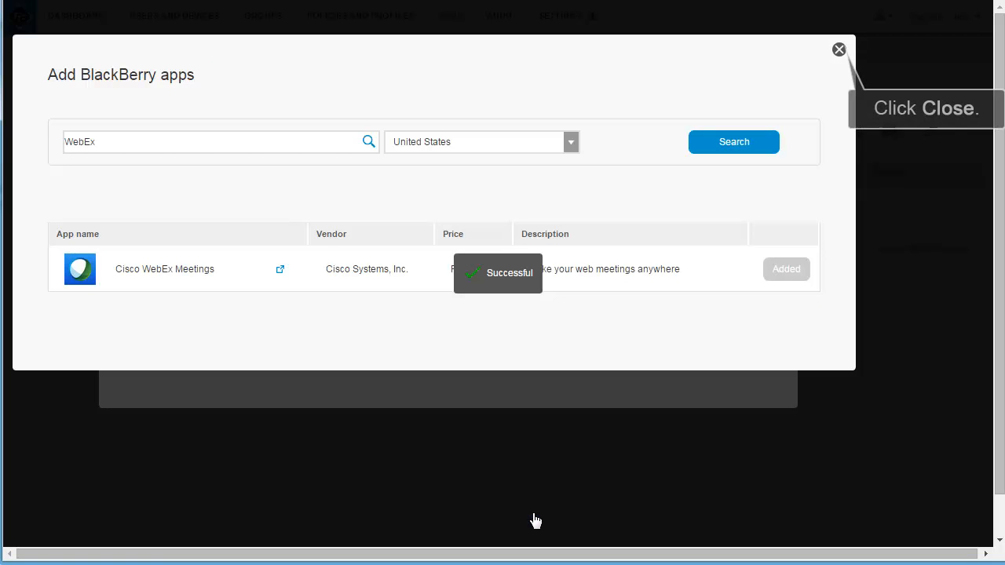
- Add the iOS Cisco WebEx Meetings app from an App Store search
click(838, 49)
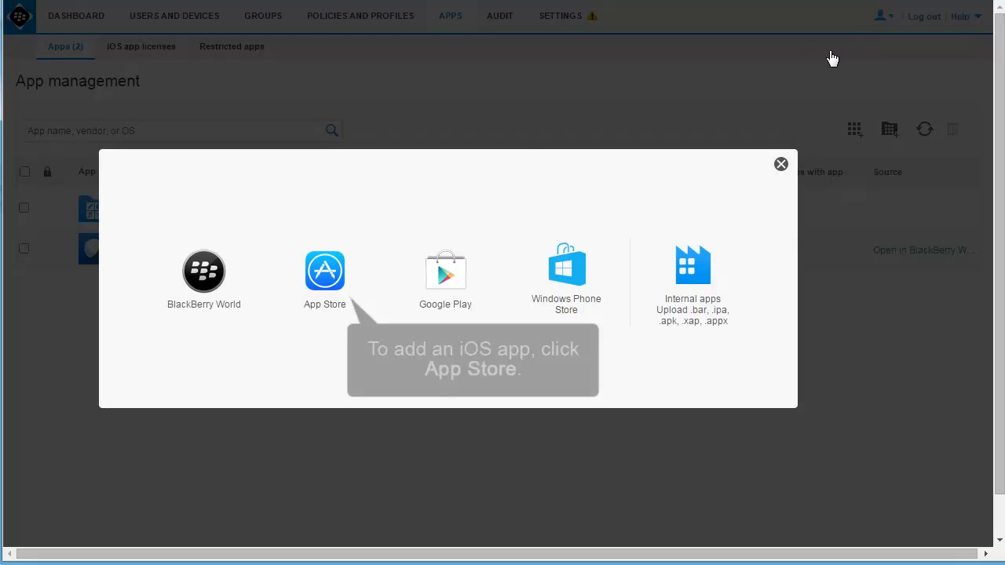
mouse_move(383, 160)
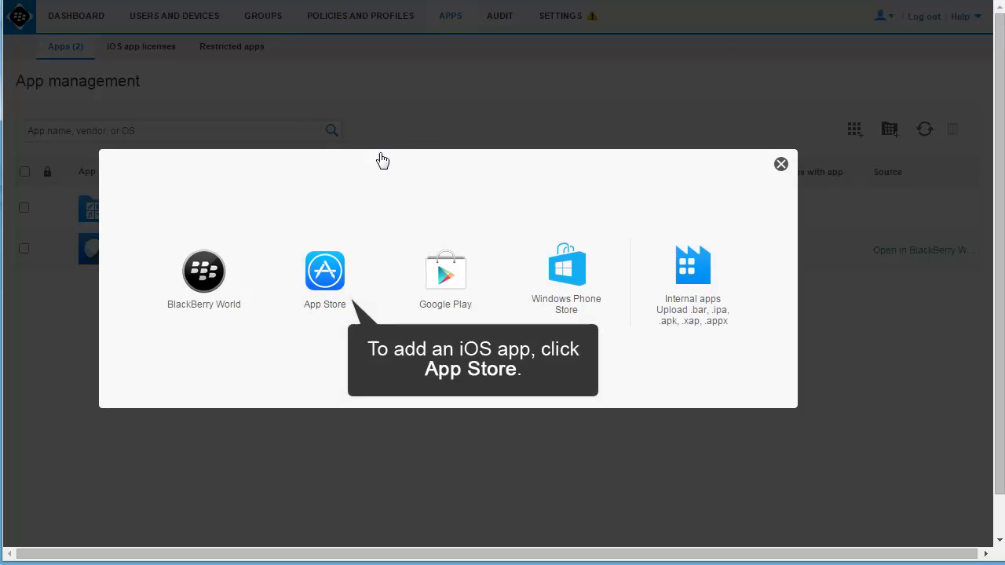
click(324, 271)
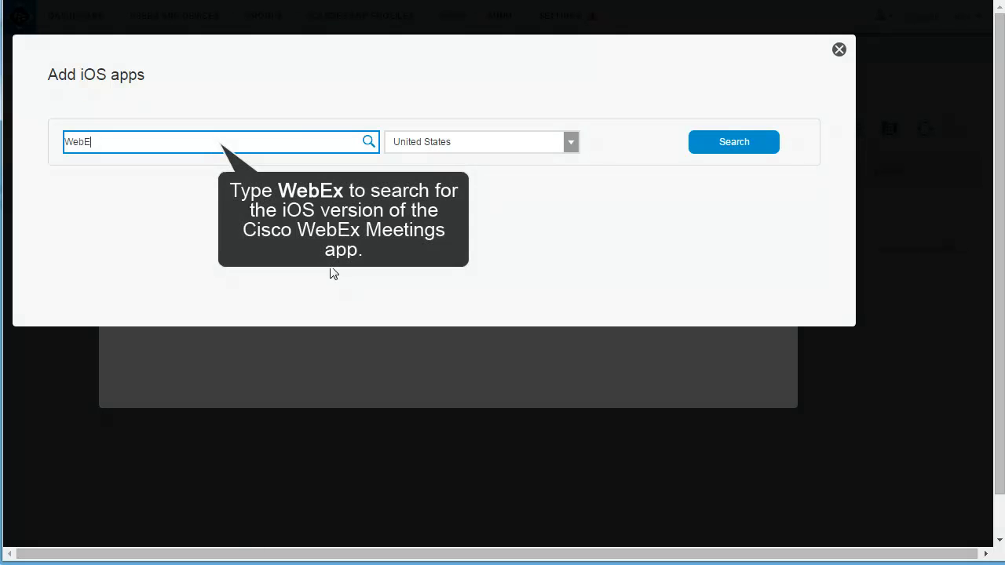
text(x)
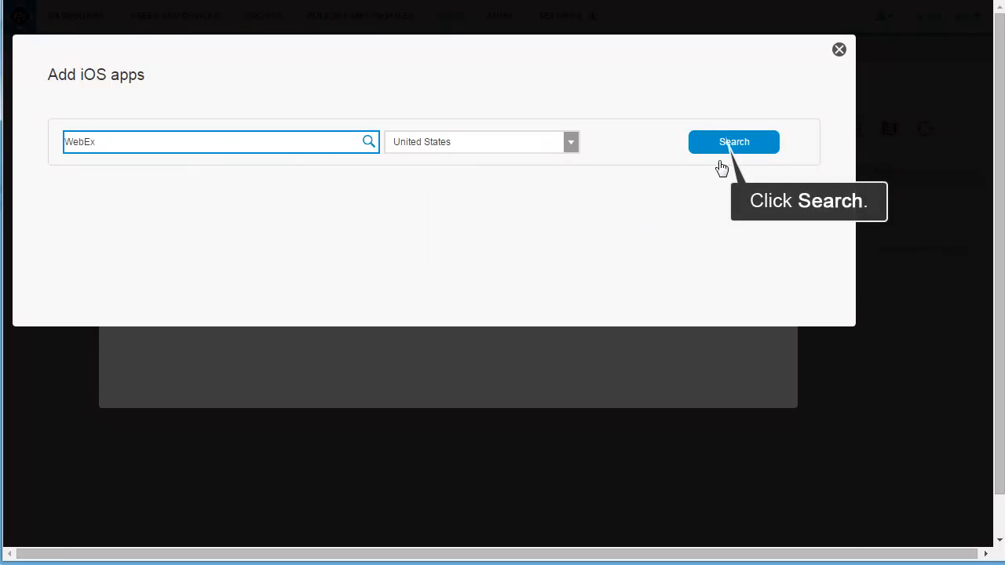
click(732, 141)
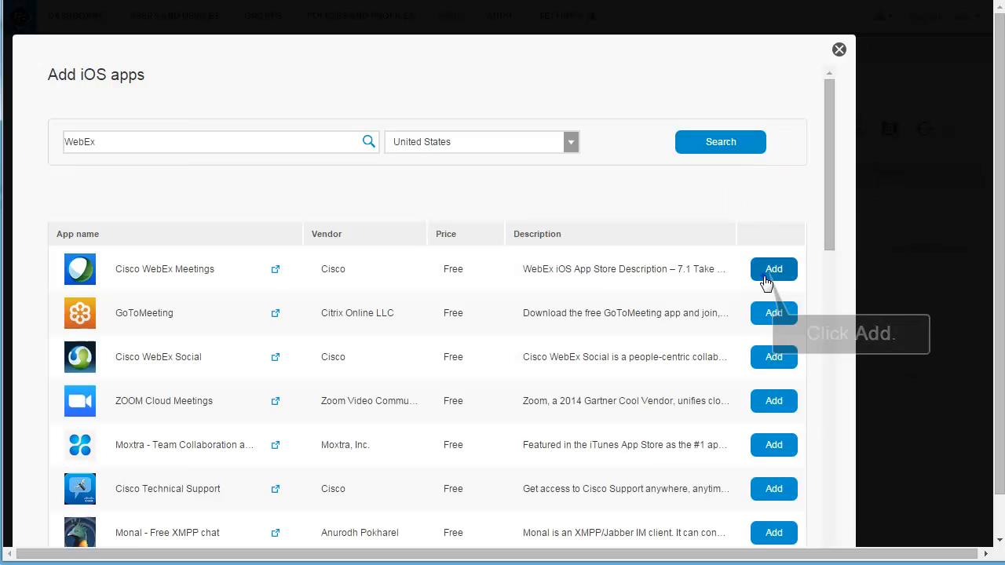
click(773, 268)
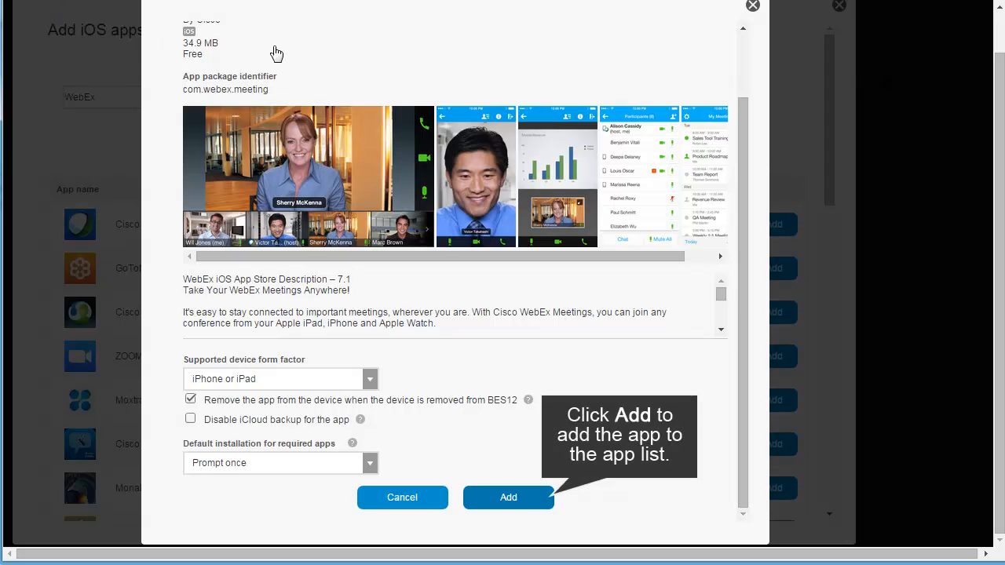
click(508, 496)
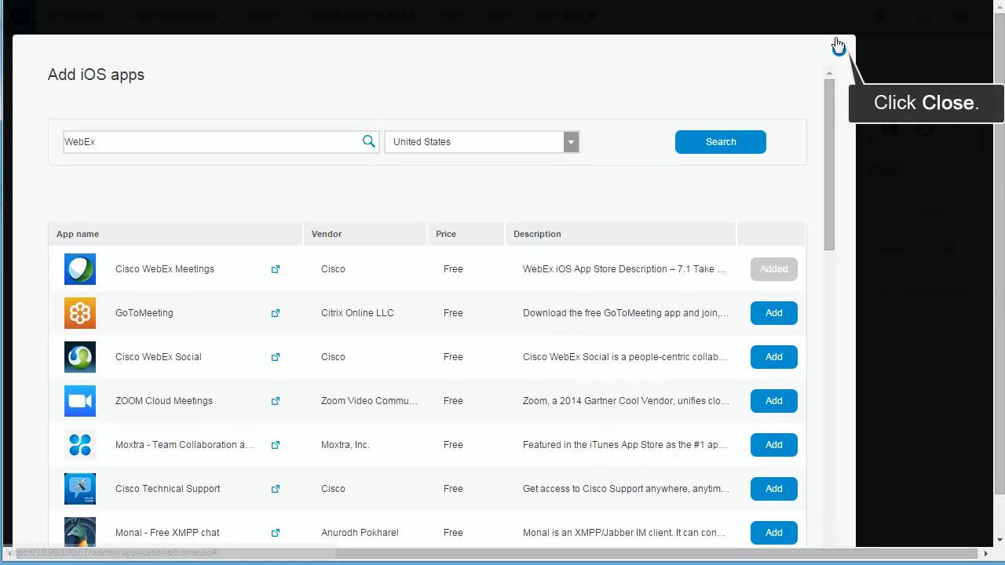
click(838, 45)
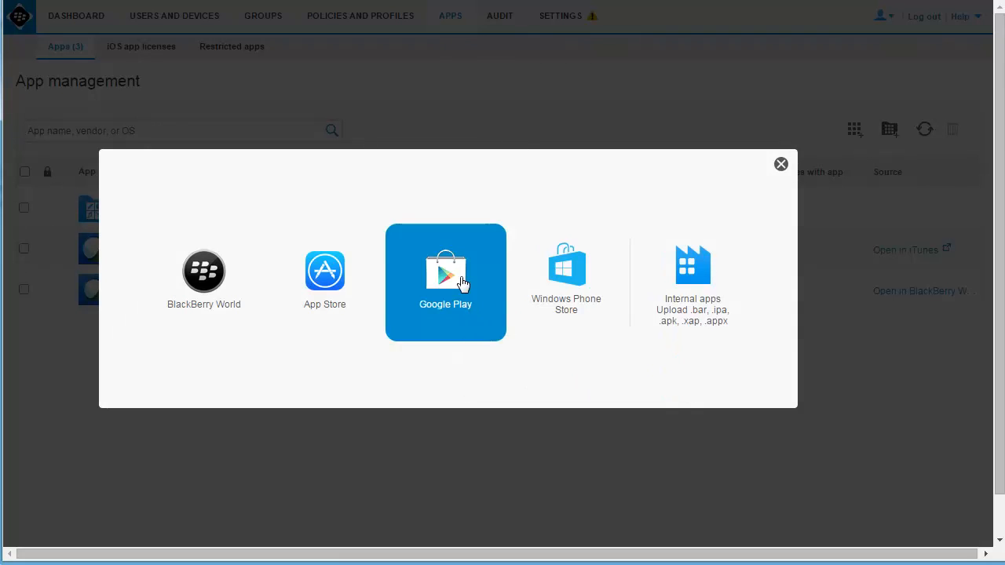
- Add Android Cisco WebEx Meetings via its Google Play URL, accepting permissions for users
click(445, 282)
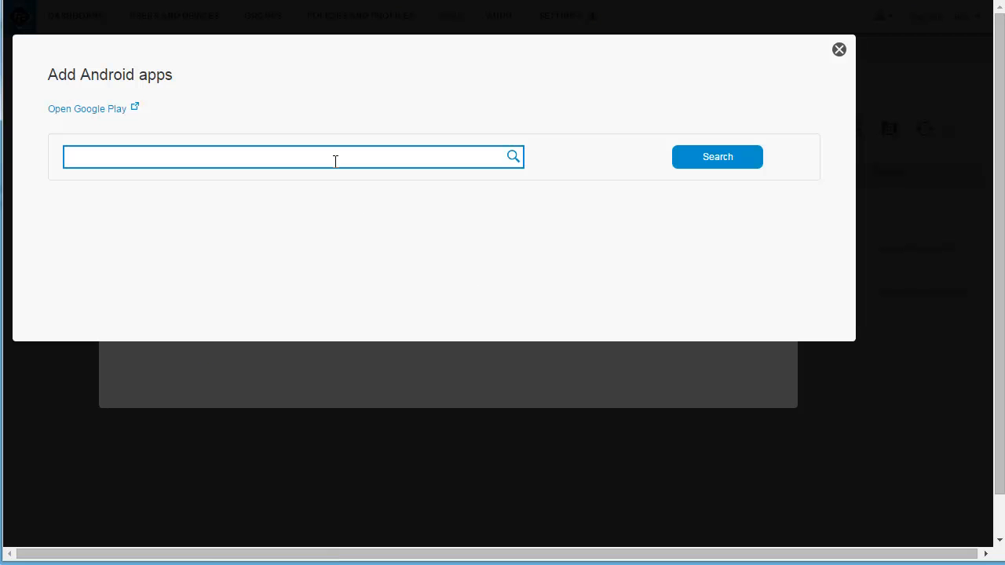
text(https://play.google.com/store/apps/details?id=com.cisco.webex.meetings&hl=en)
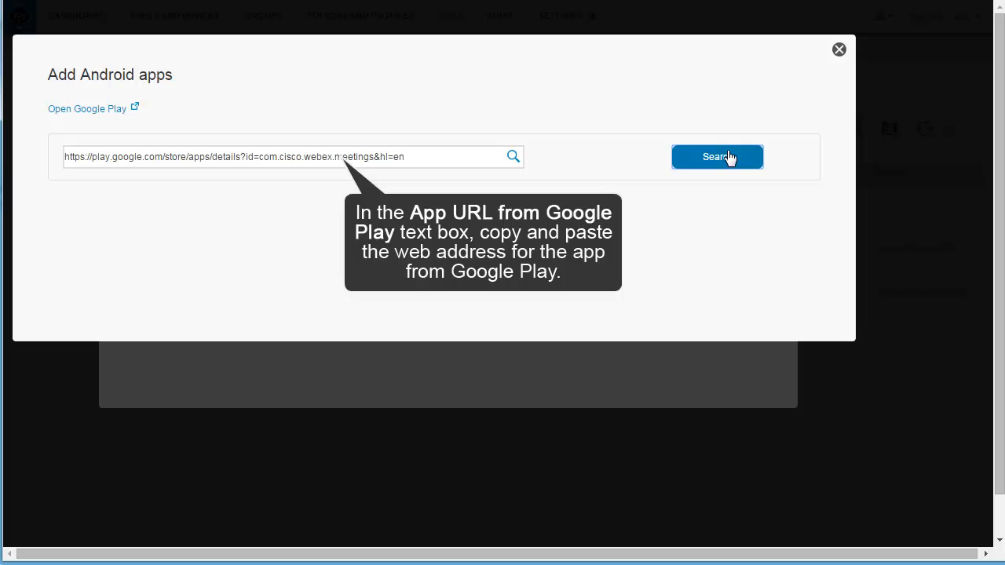
click(716, 156)
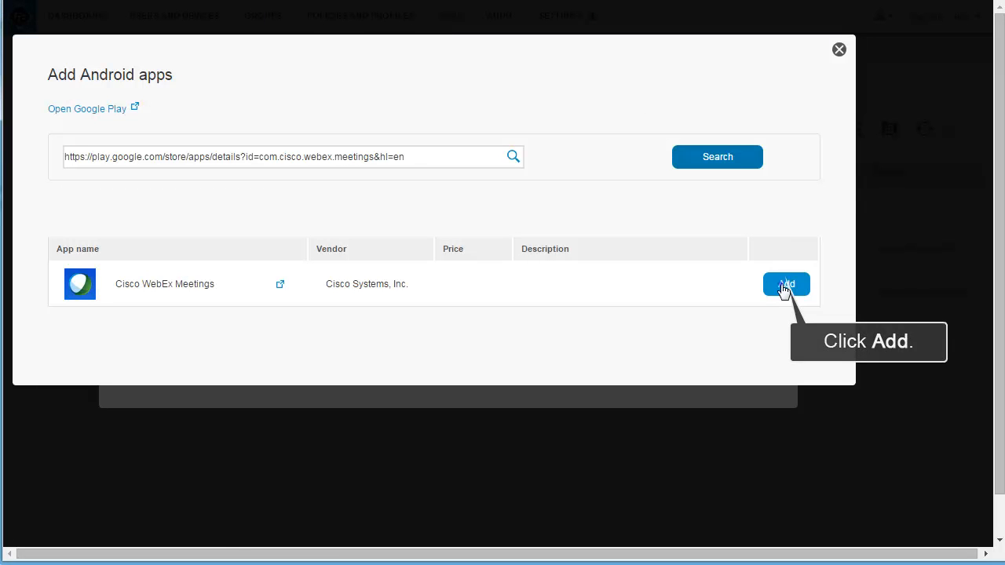
click(786, 284)
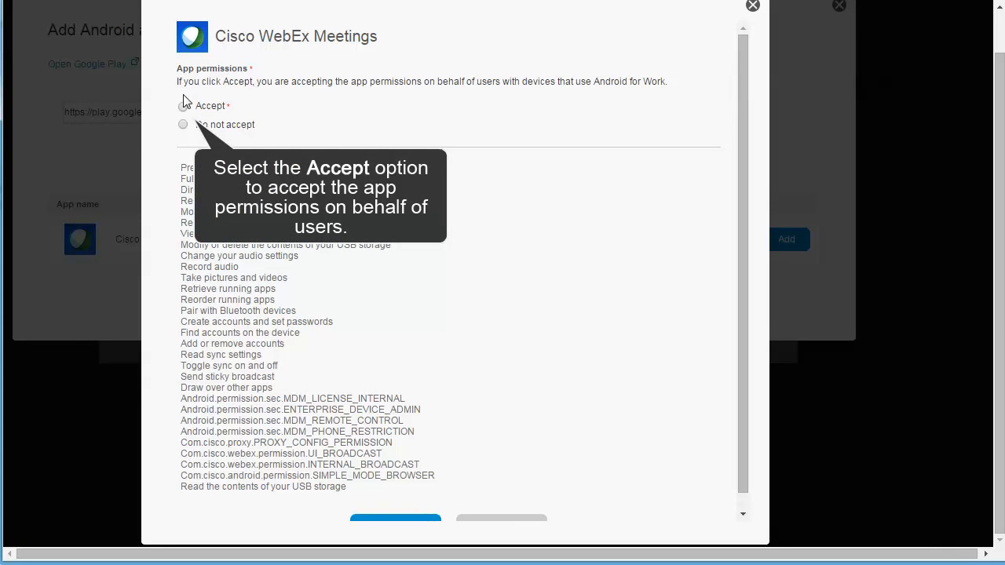
click(182, 102)
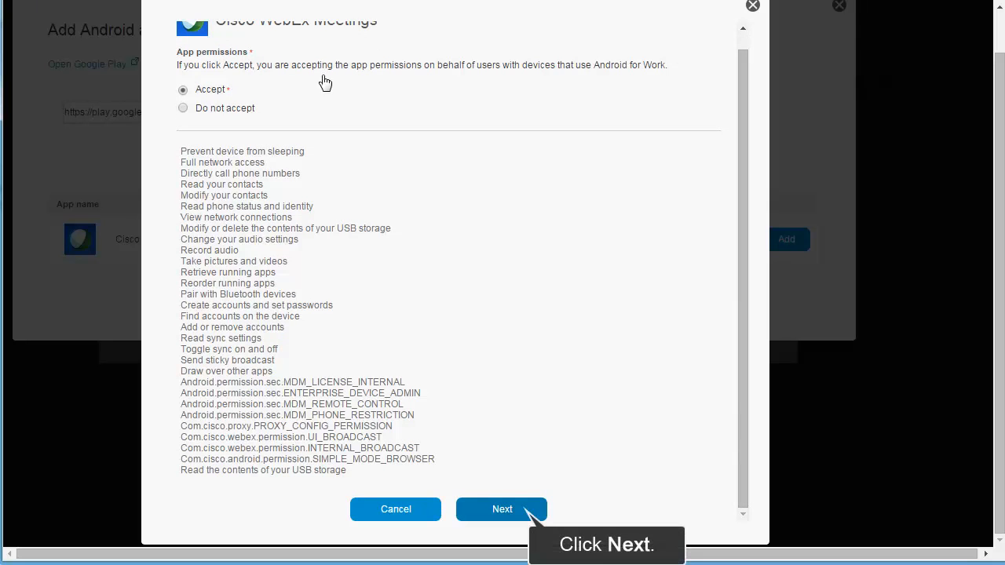
click(502, 509)
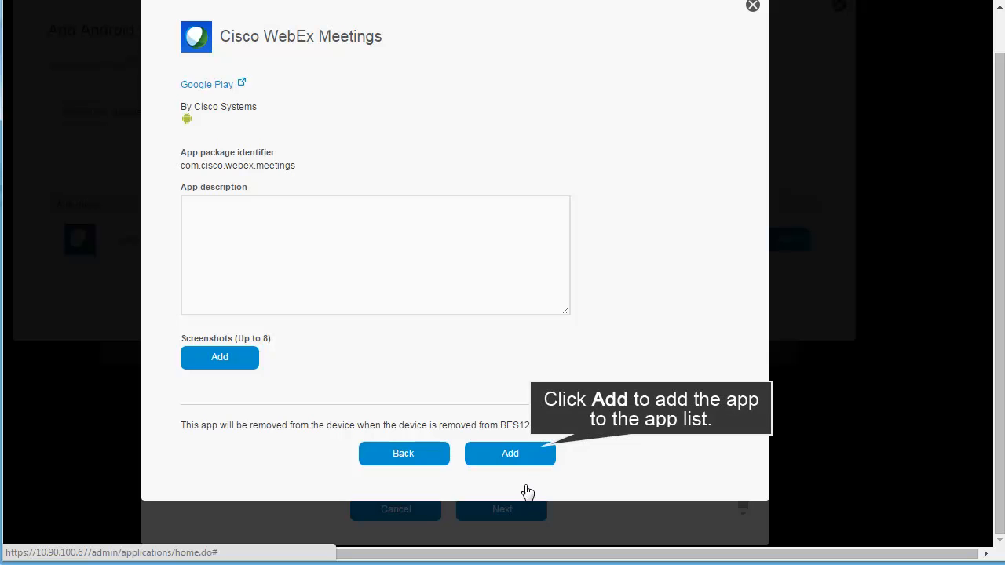
click(510, 453)
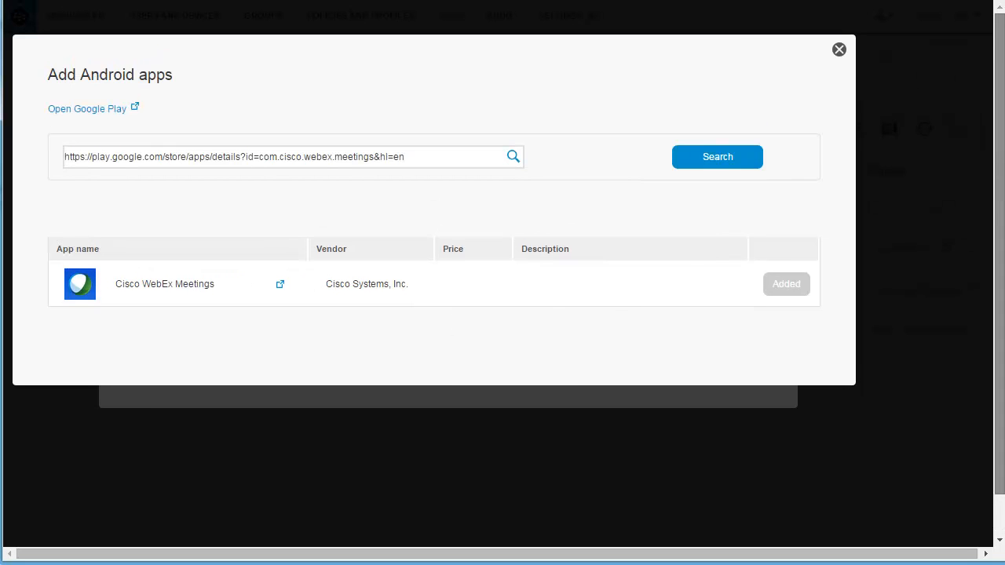
click(838, 49)
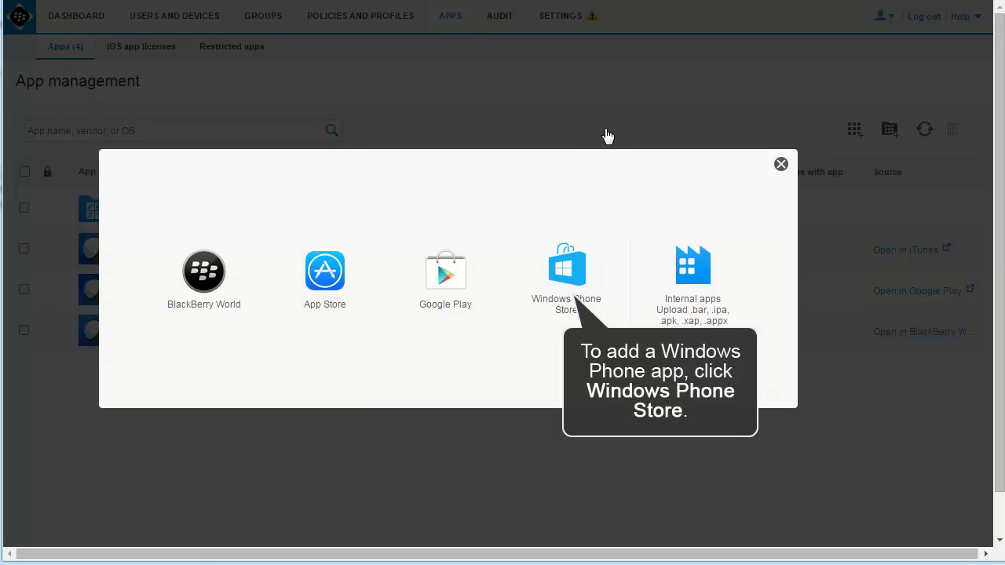
- Add the Windows Phone WebEx app with Cisco vendor, webex.png icon and store address
click(565, 267)
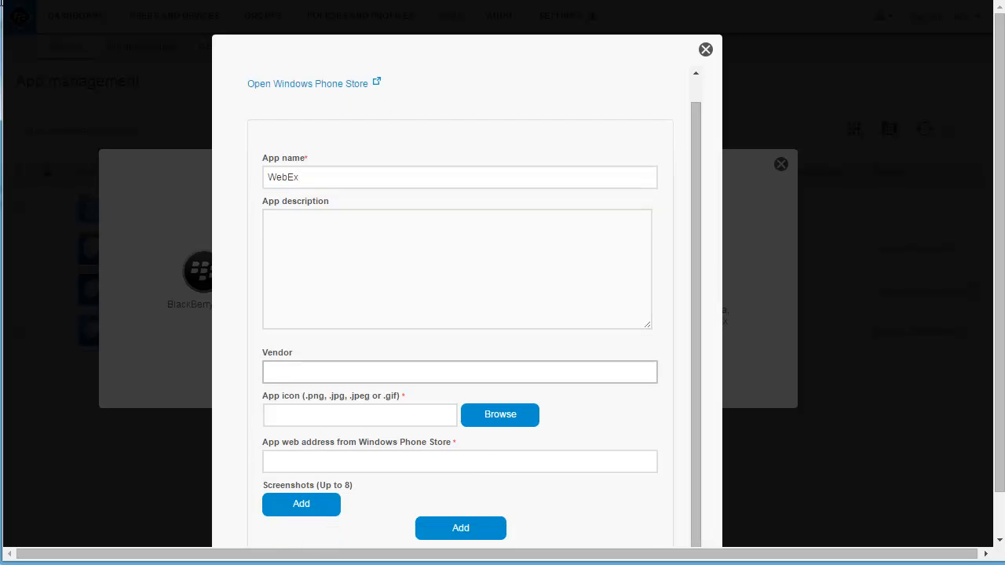
click(456, 269)
text(Cisco Systems, Inc)
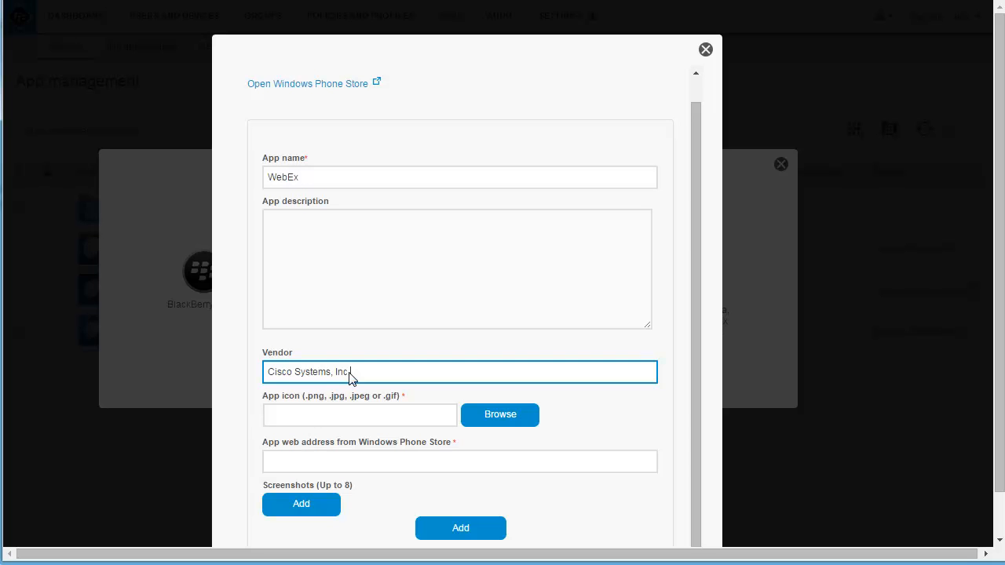
mouse_move(500, 414)
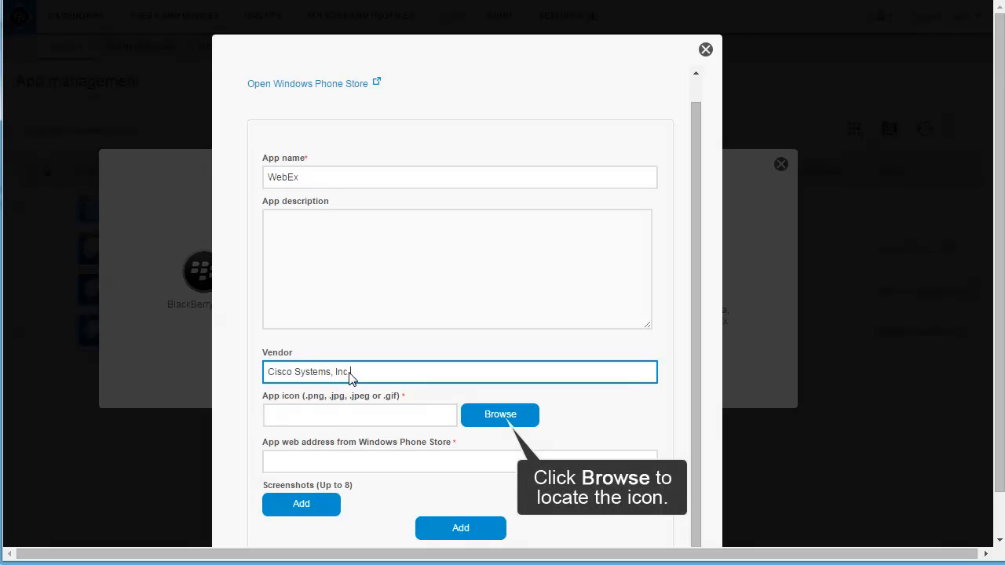
click(500, 415)
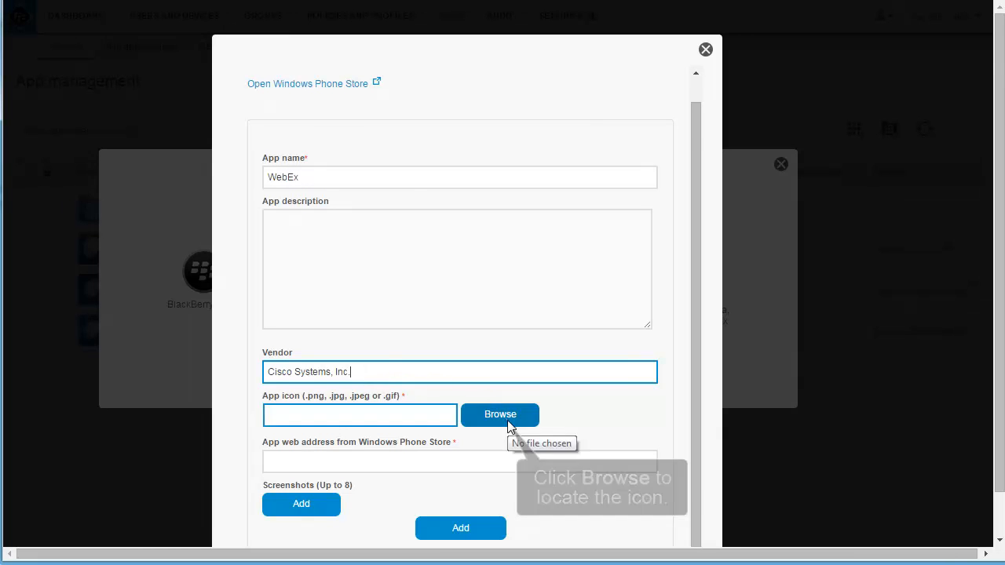
click(500, 414)
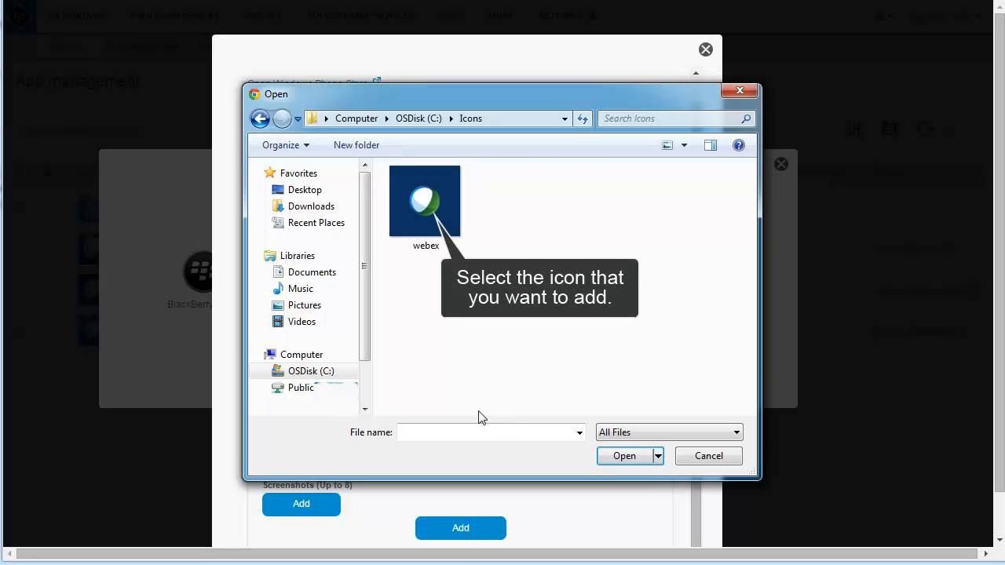
click(425, 201)
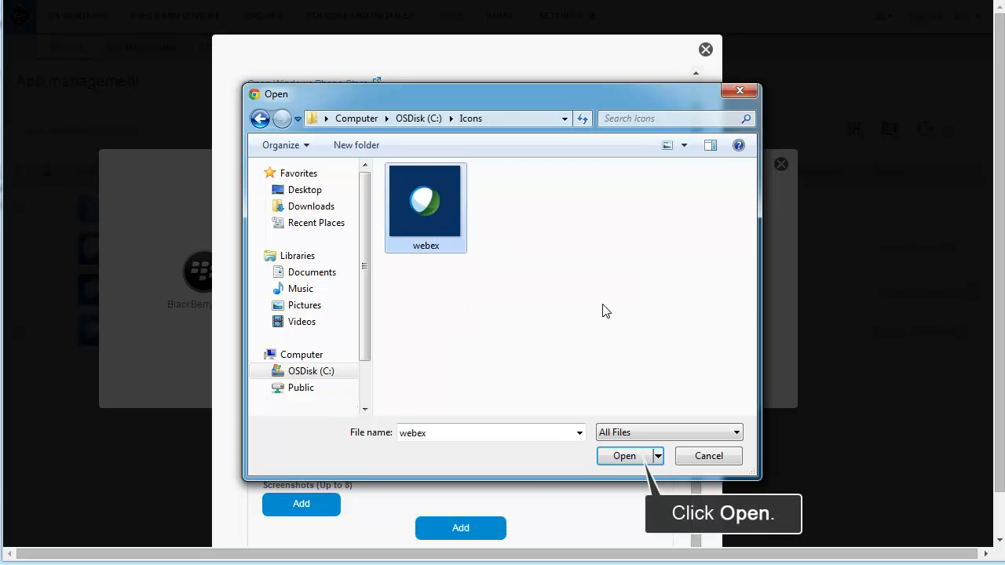
click(624, 456)
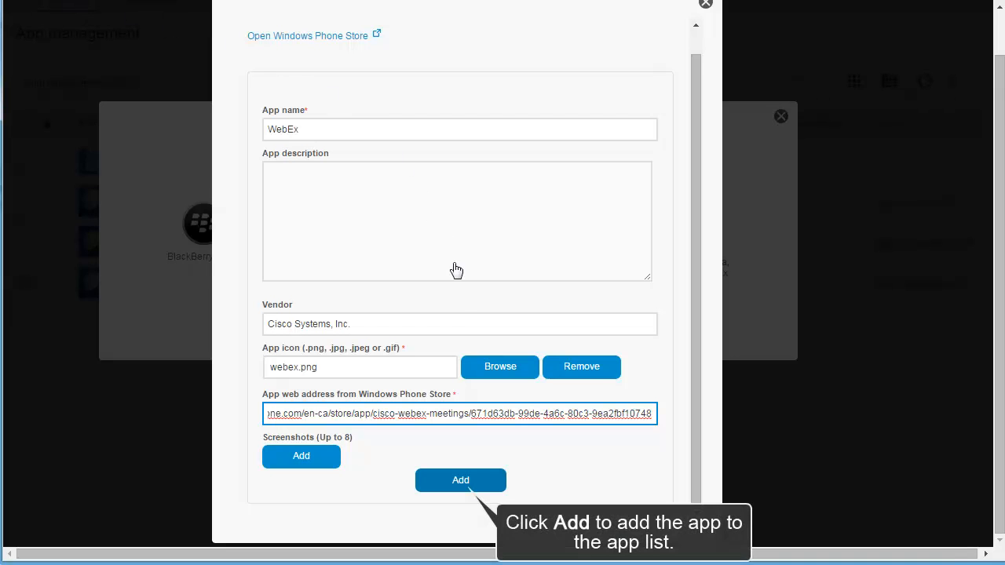
click(460, 479)
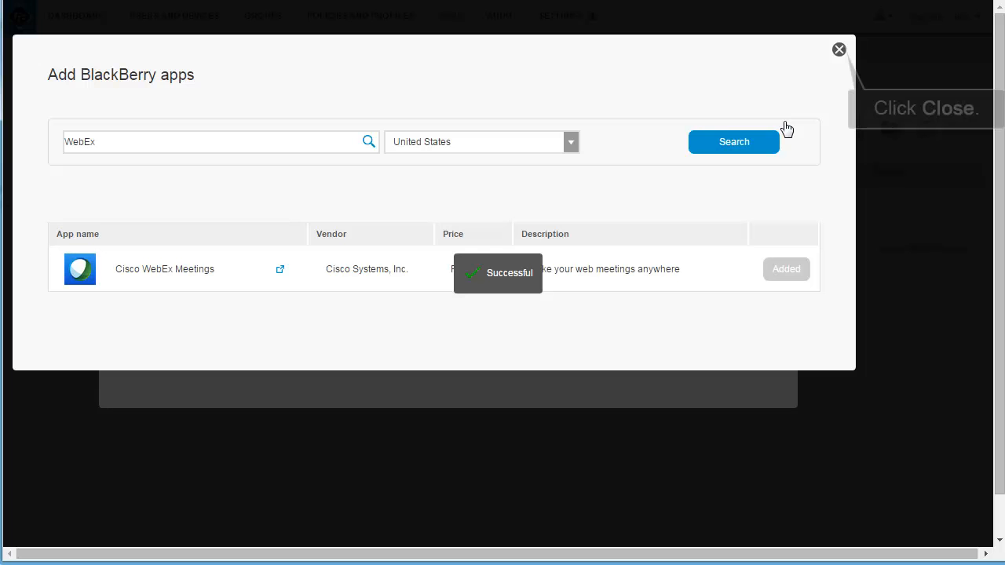
click(838, 50)
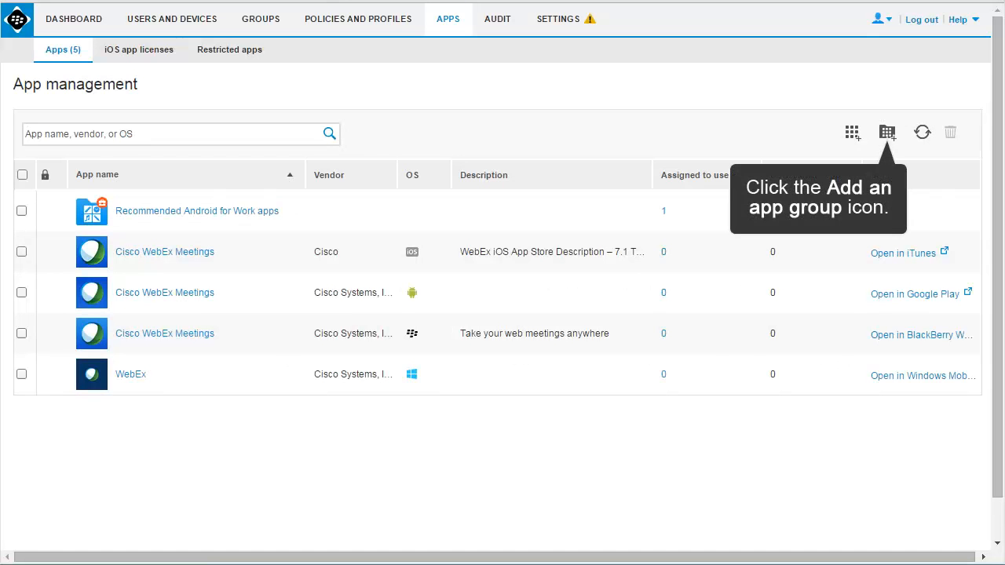
- Create an Android for Work app group 'WebEx apps' containing the four WebEx apps
click(886, 132)
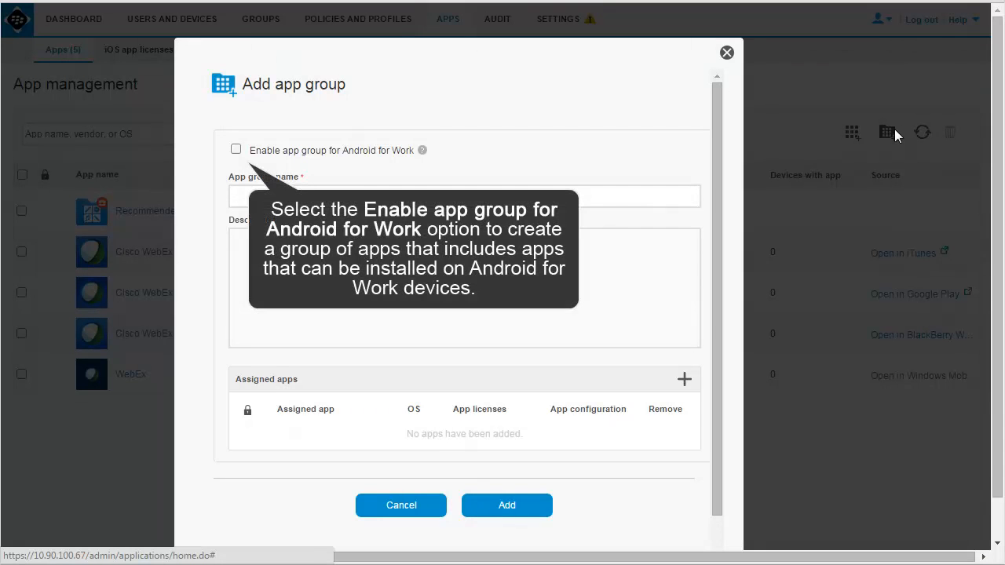
mouse_move(798, 133)
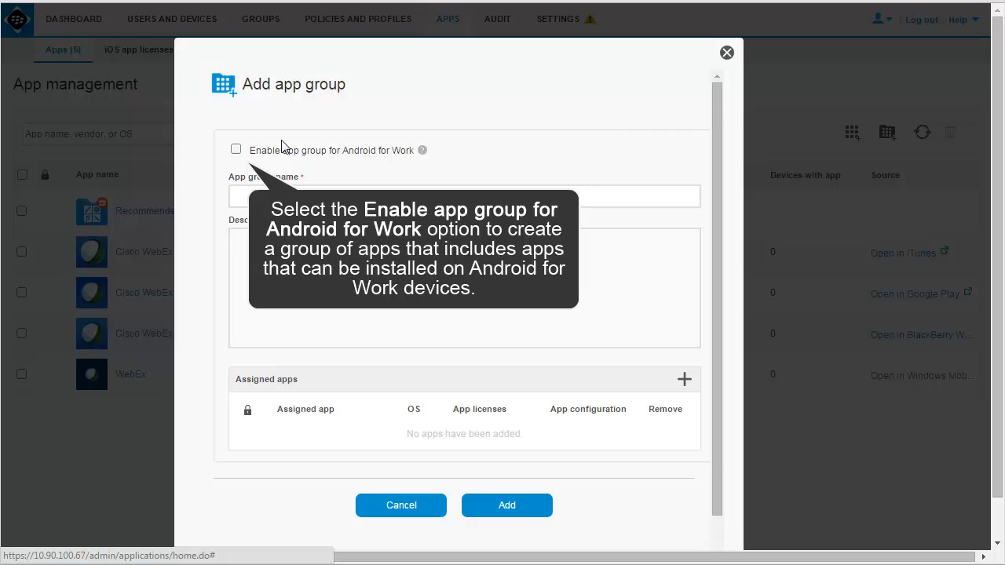
mouse_move(240, 157)
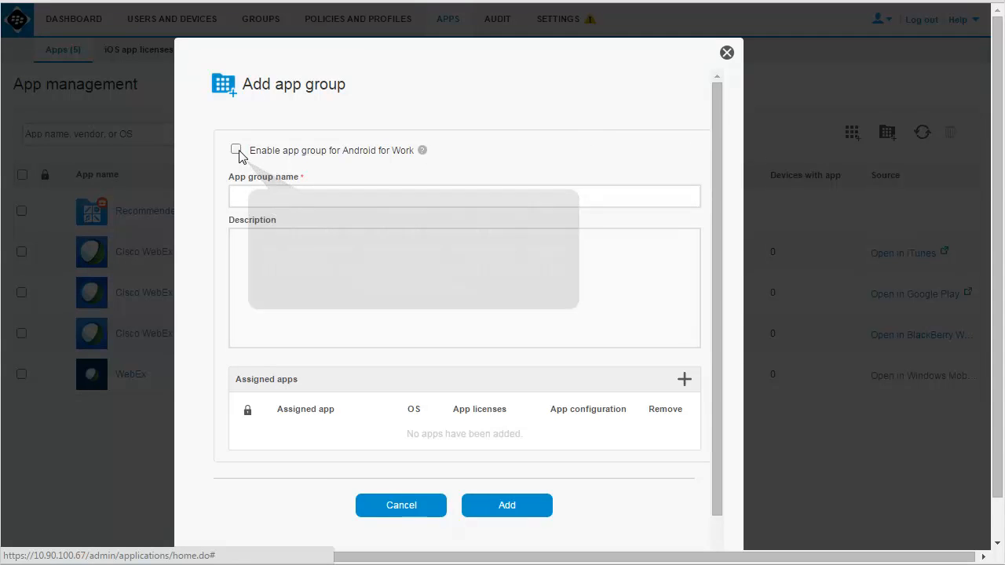
click(236, 150)
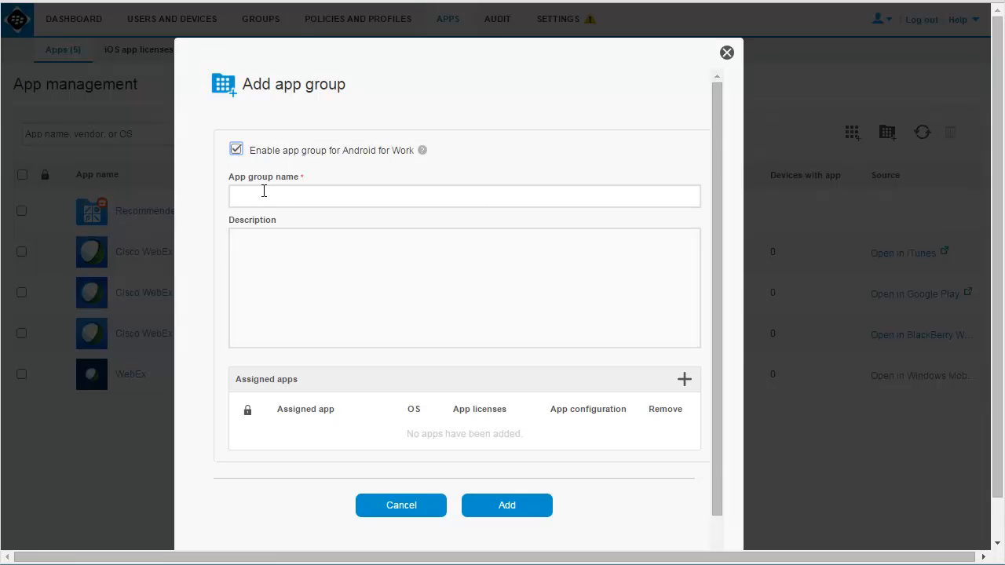
text(WebEx apps)
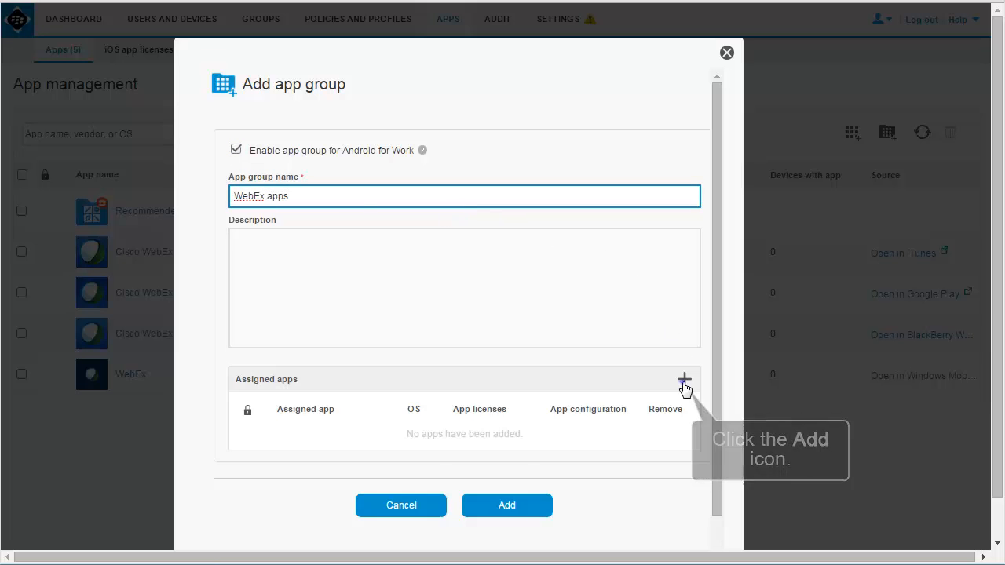
click(684, 380)
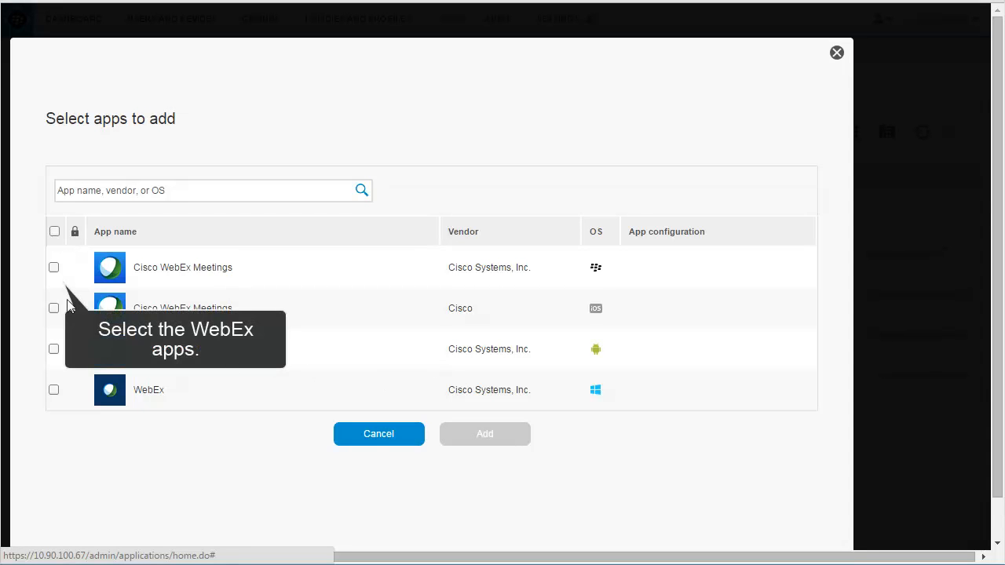
click(53, 308)
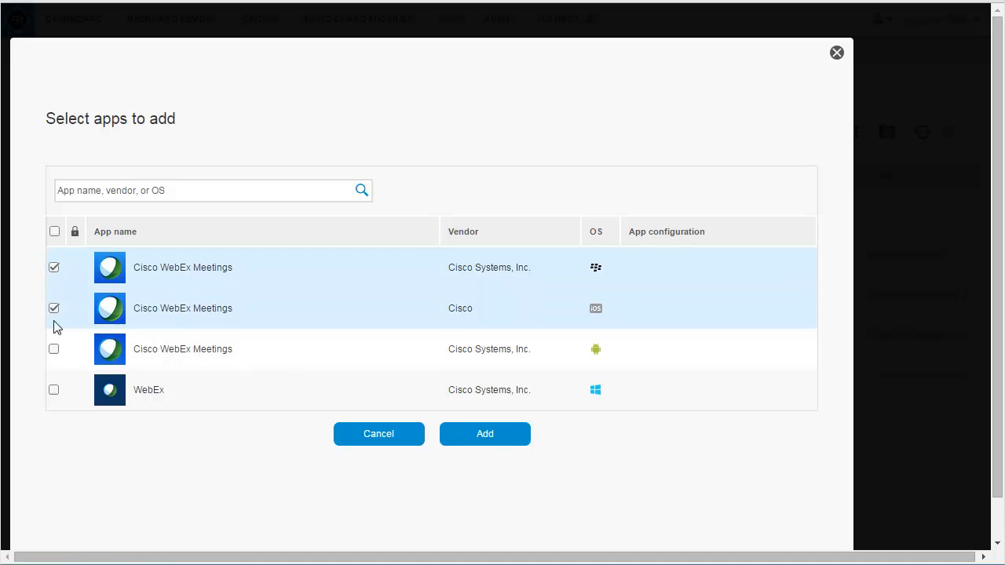
click(54, 348)
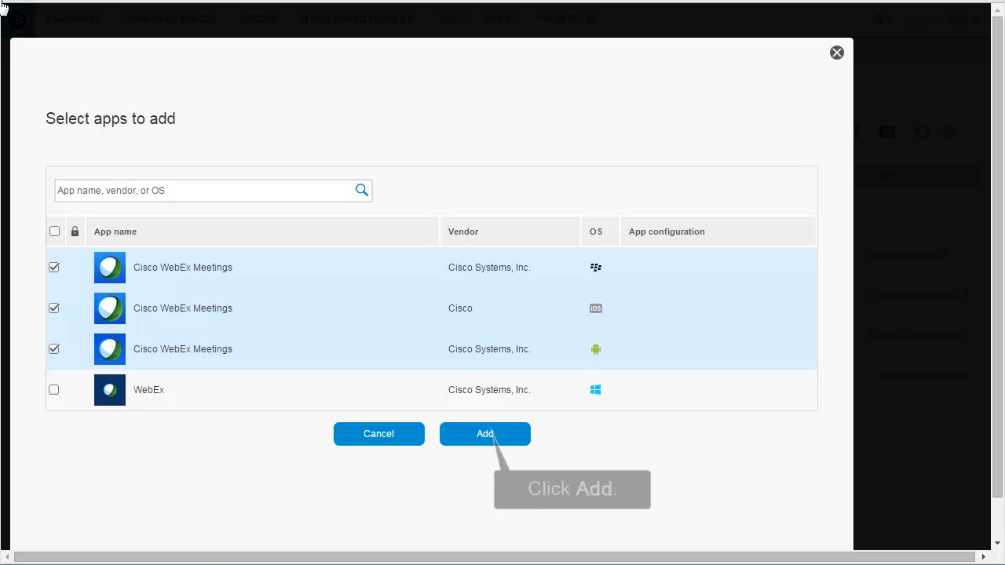
click(484, 433)
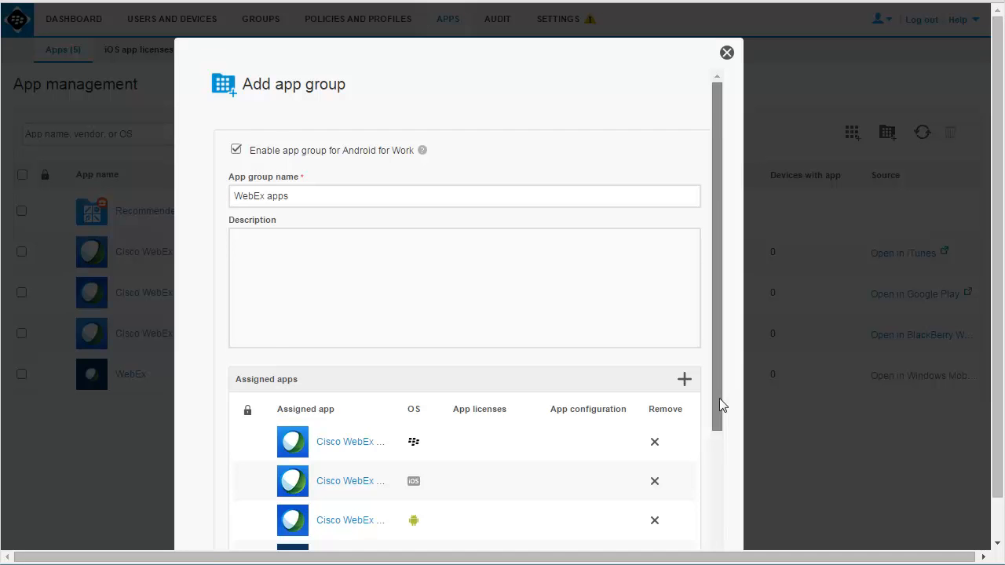
scroll(down, 3)
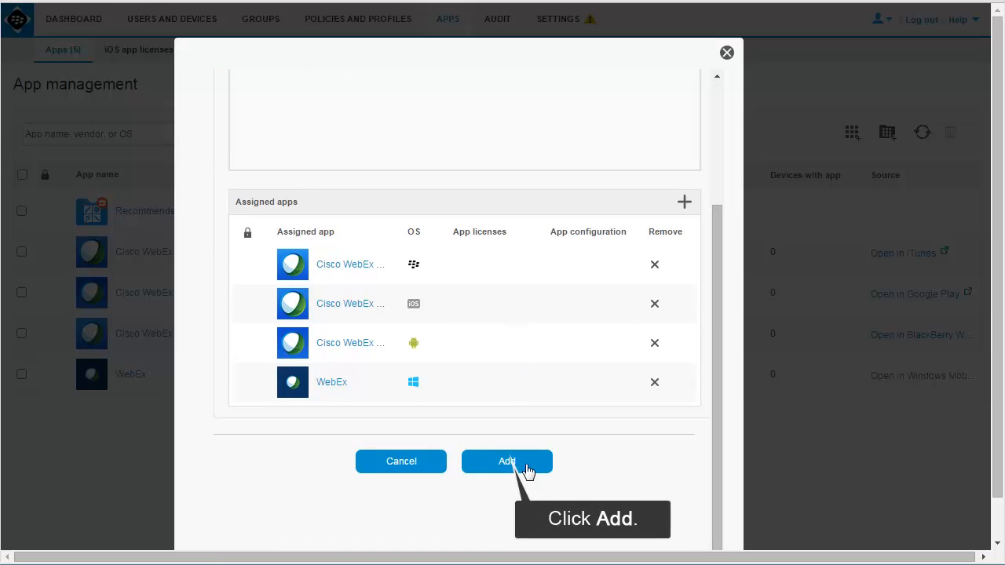
- Save the WebEx apps group and go to the user groups list
click(506, 460)
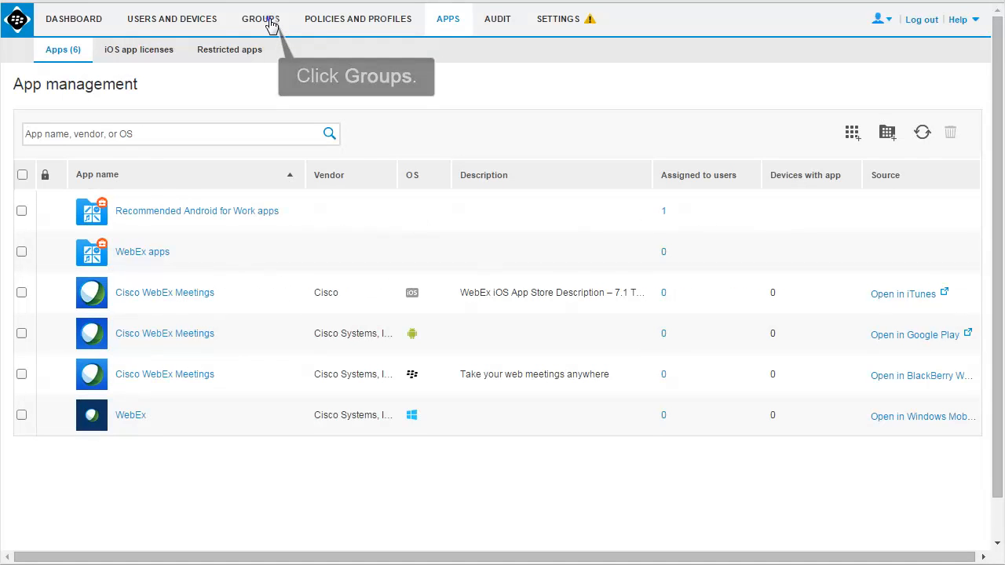
click(261, 19)
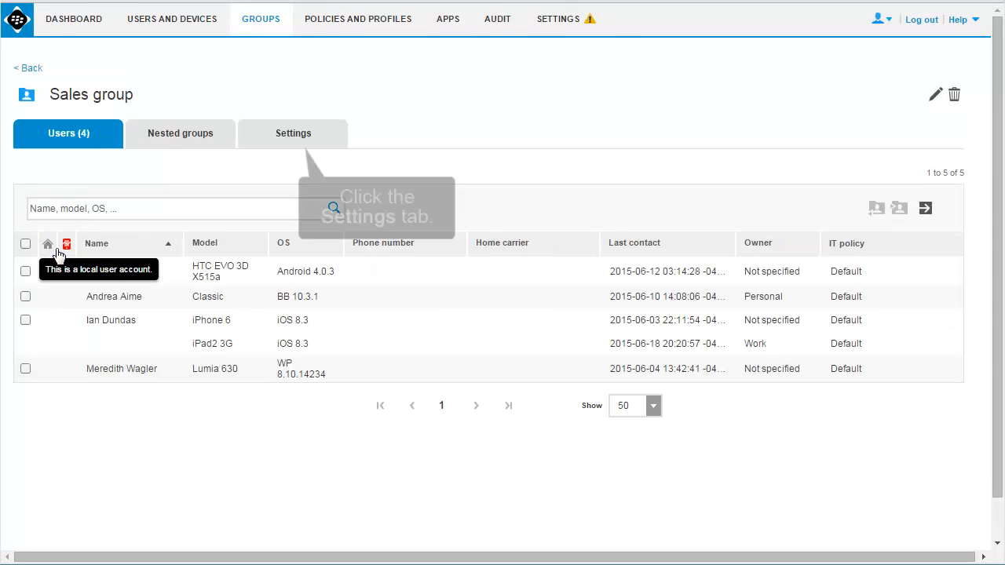
- Assign the WebEx apps group to Sales with Required disposition
click(293, 133)
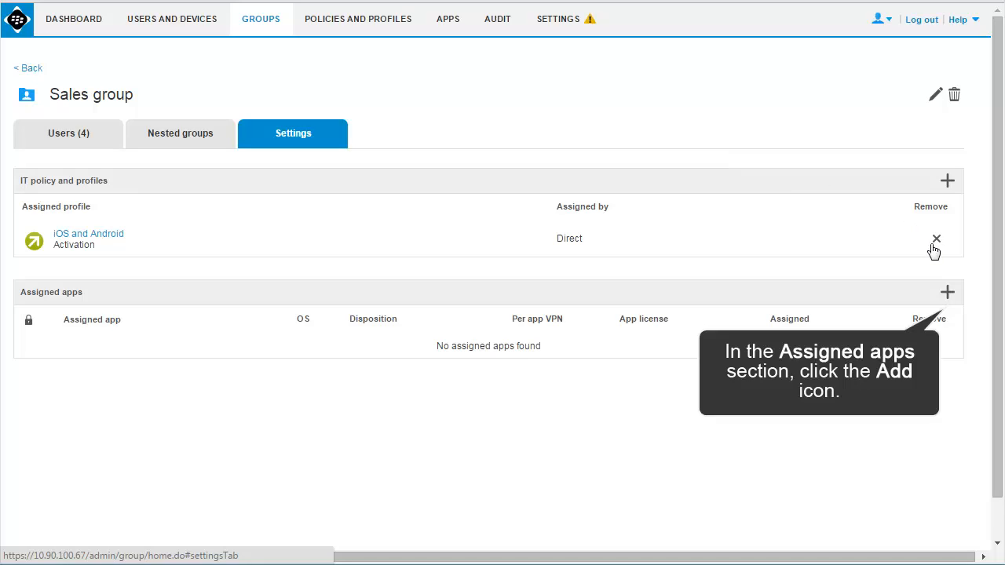
click(947, 292)
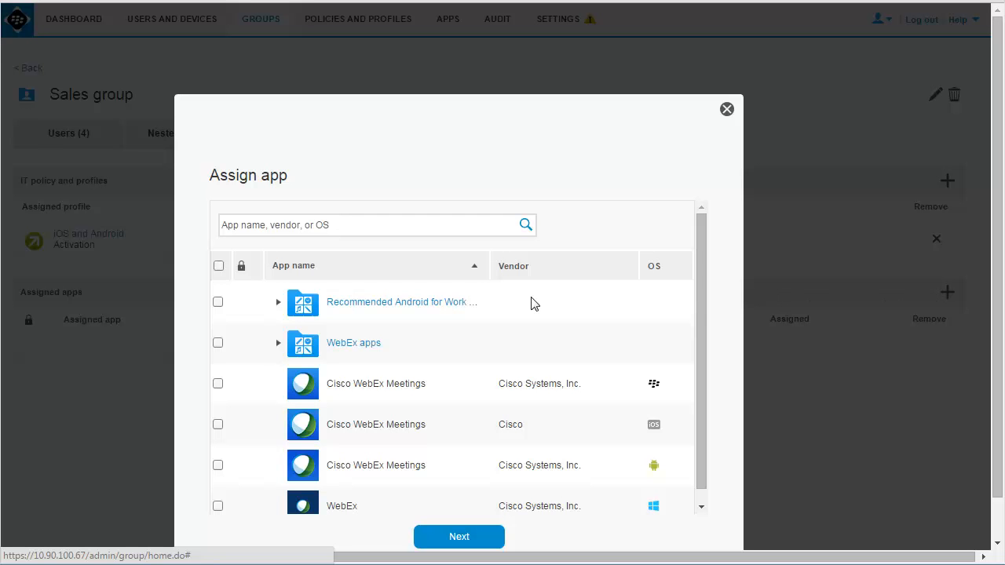
mouse_move(218, 345)
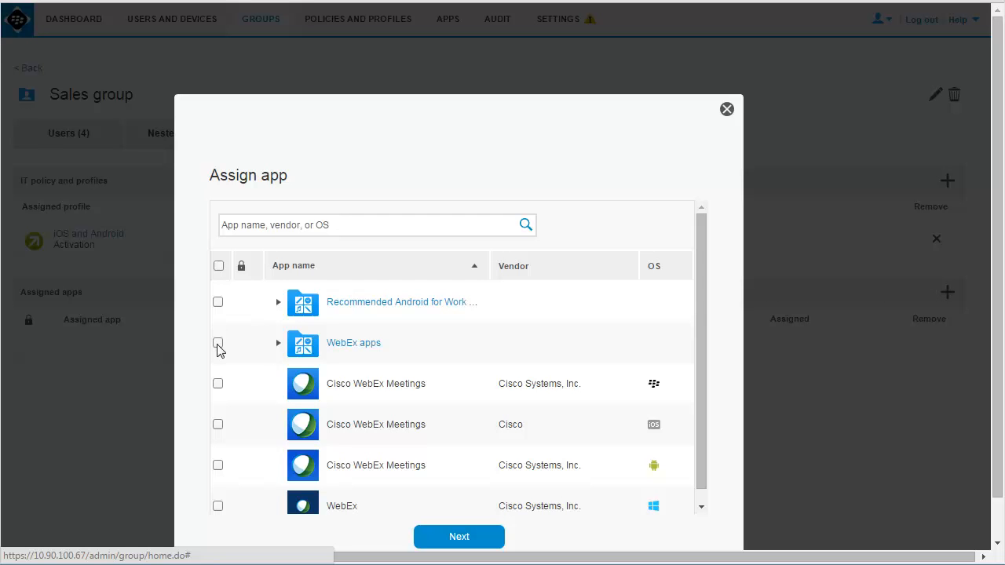
click(217, 342)
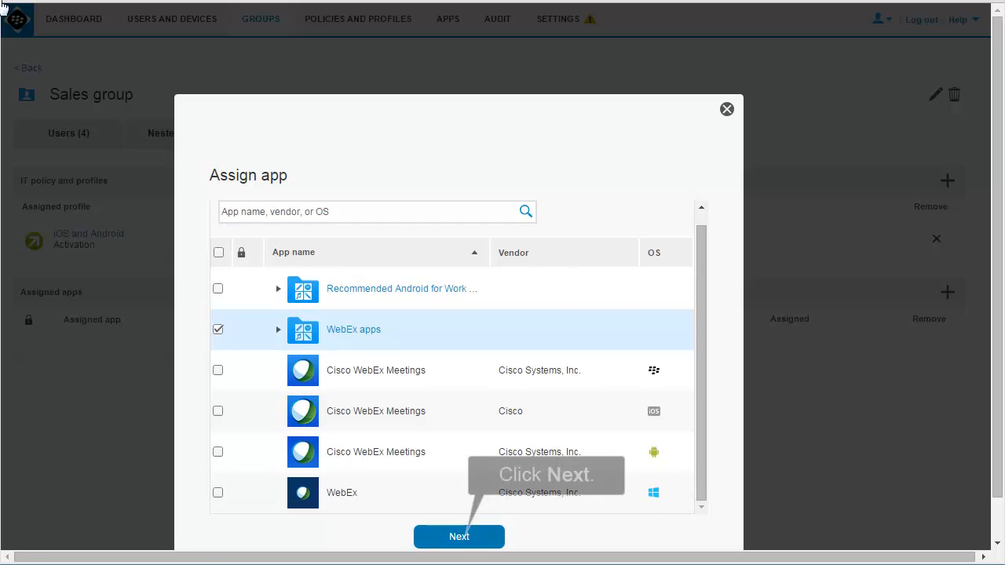
click(458, 536)
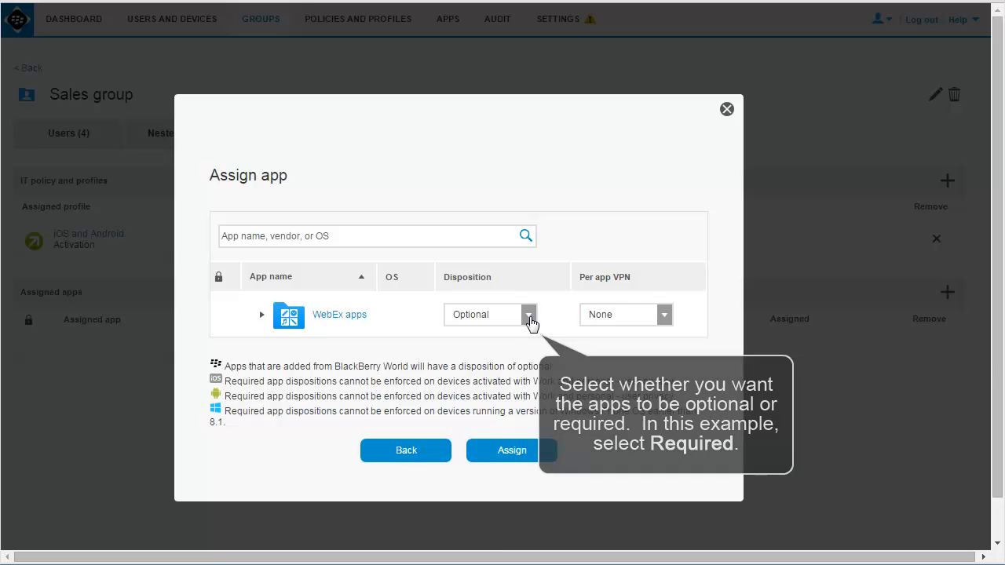
click(527, 314)
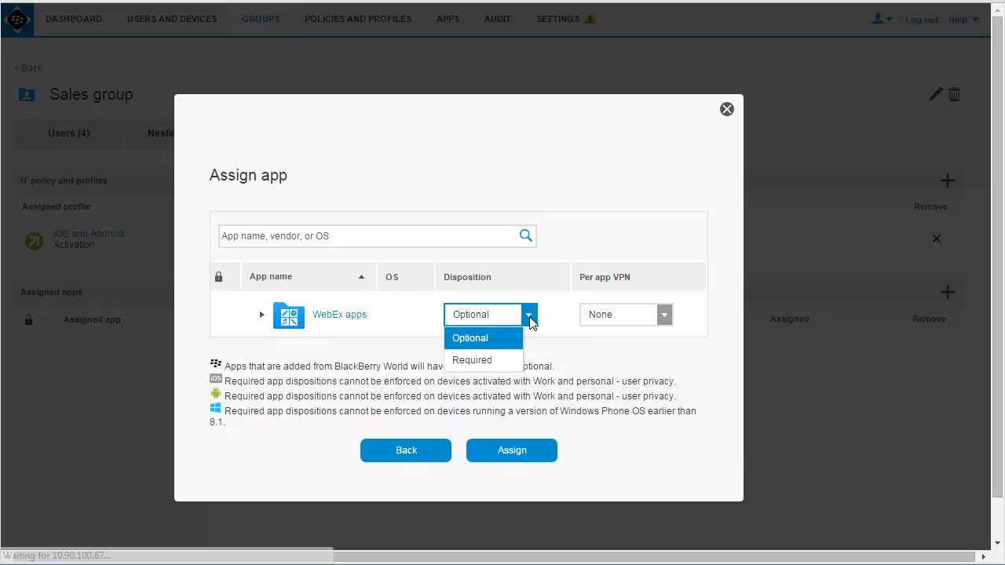
click(472, 360)
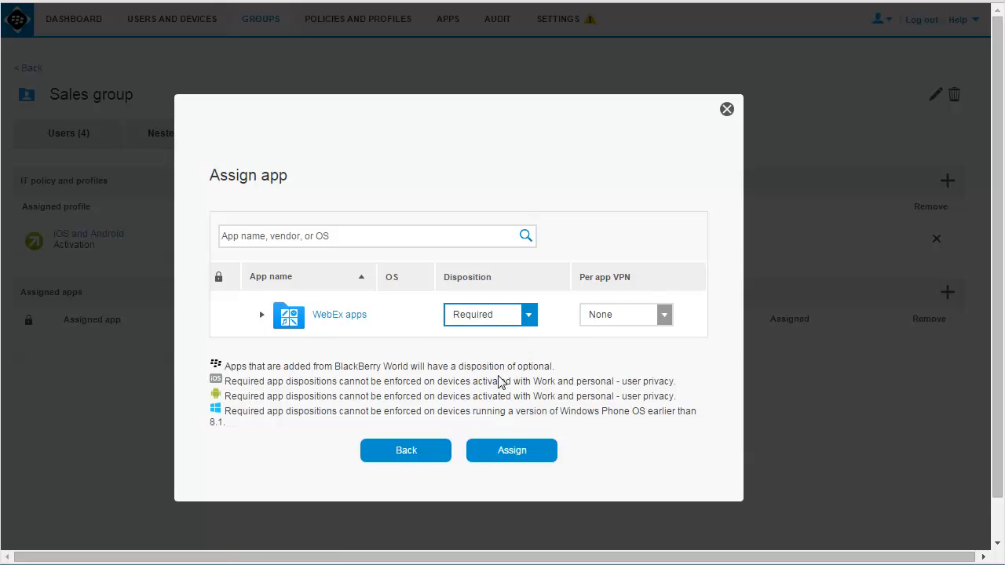
click(511, 450)
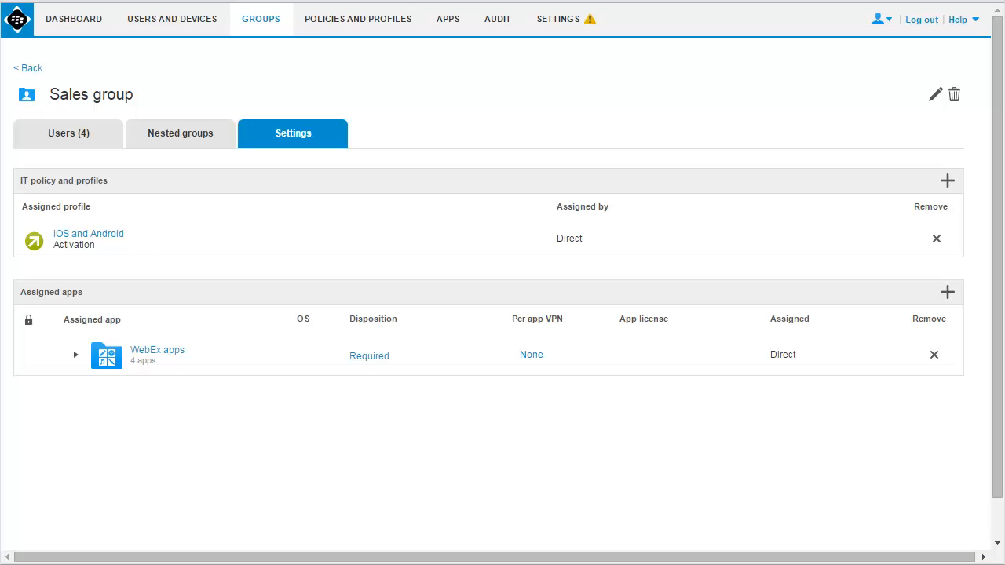